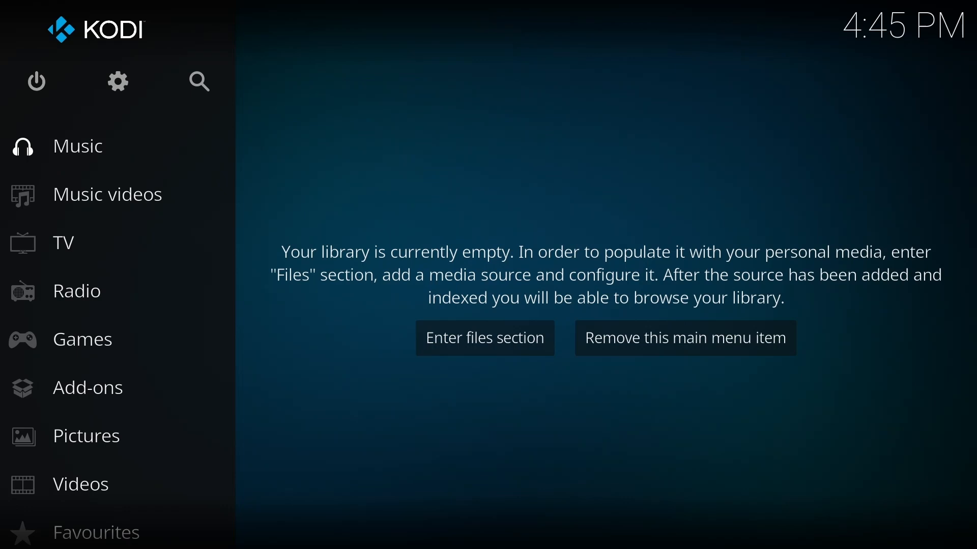
{"action": "mouse_move", "coordinate": [199, 82]}
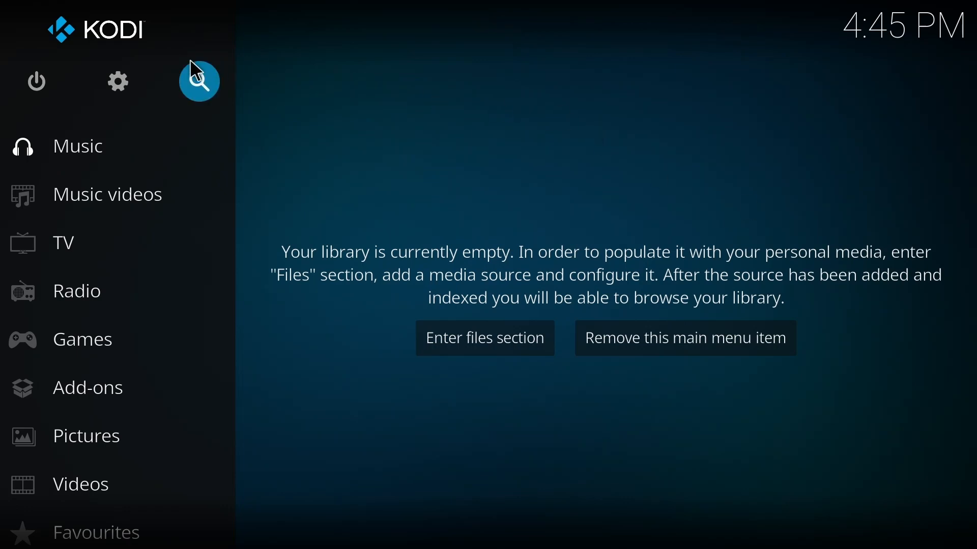
Enter Kodi's settings hub from the home screen gear icon.
{"action": "left_click", "coordinate": [117, 81]}
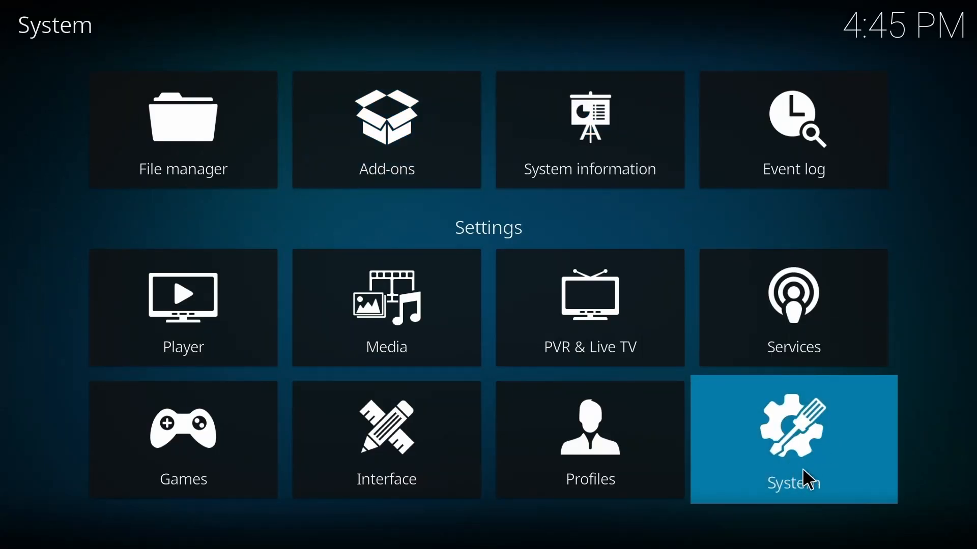
Enter System settings and raise the settings level through Advanced to Expert.
{"action": "left_click", "coordinate": [792, 440]}
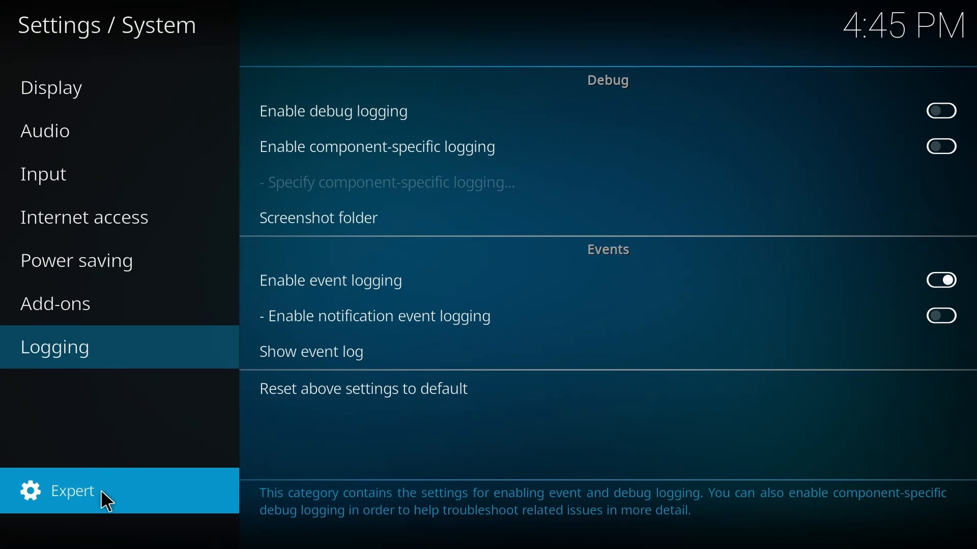
{"action": "left_click", "coordinate": [72, 490]}
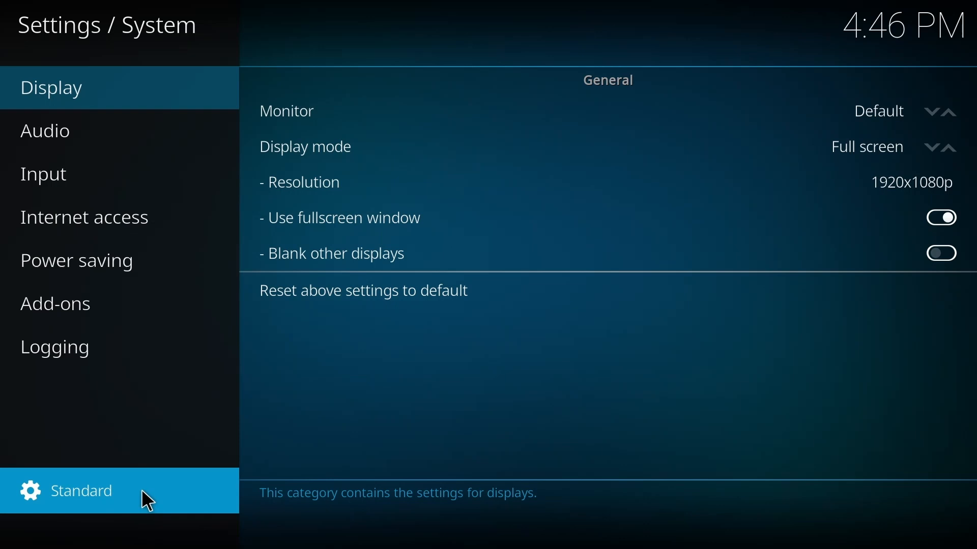
{"action": "left_click", "coordinate": [81, 490]}
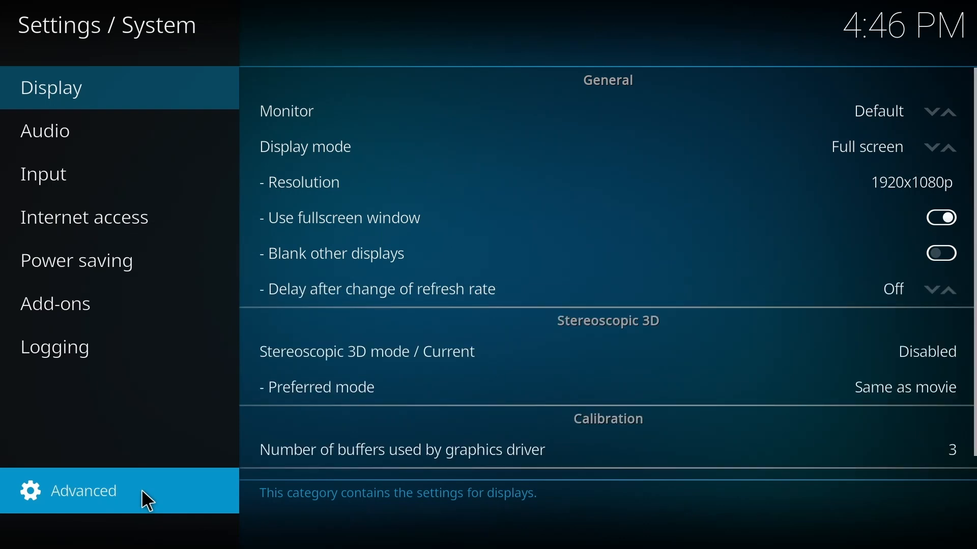
{"action": "left_click", "coordinate": [82, 490]}
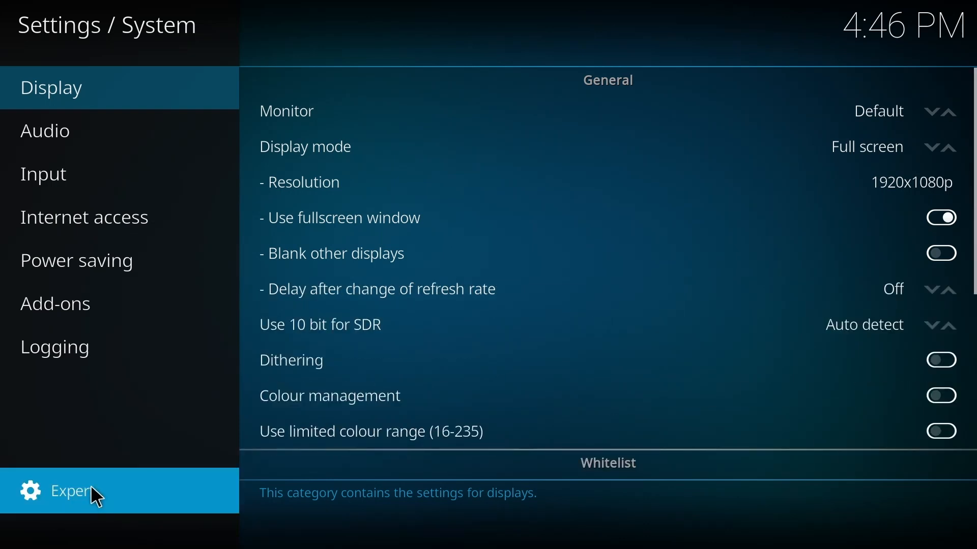
In Add-ons settings keep updates installing automatically and allow unknown sources.
{"action": "left_click", "coordinate": [55, 304]}
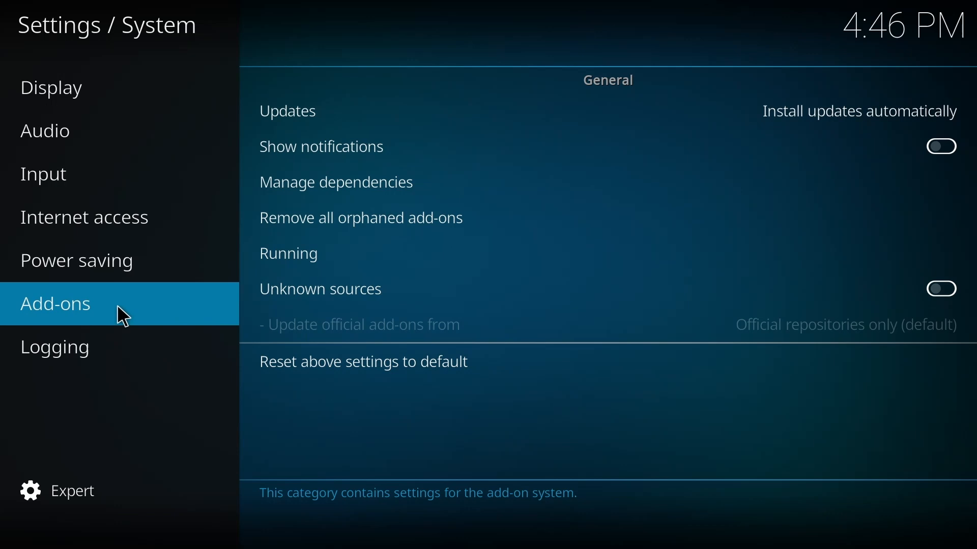
{"action": "mouse_move", "coordinate": [319, 287]}
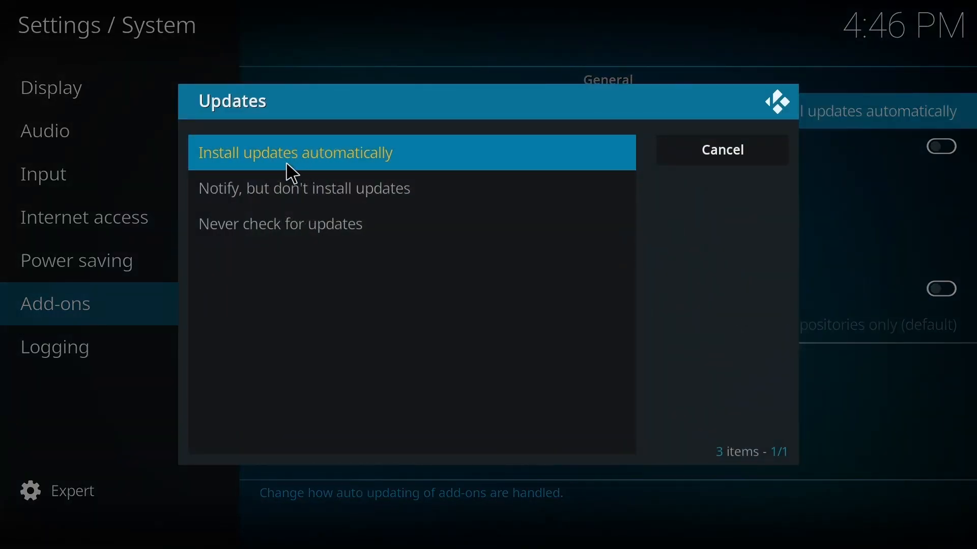
{"action": "mouse_move", "coordinate": [312, 162]}
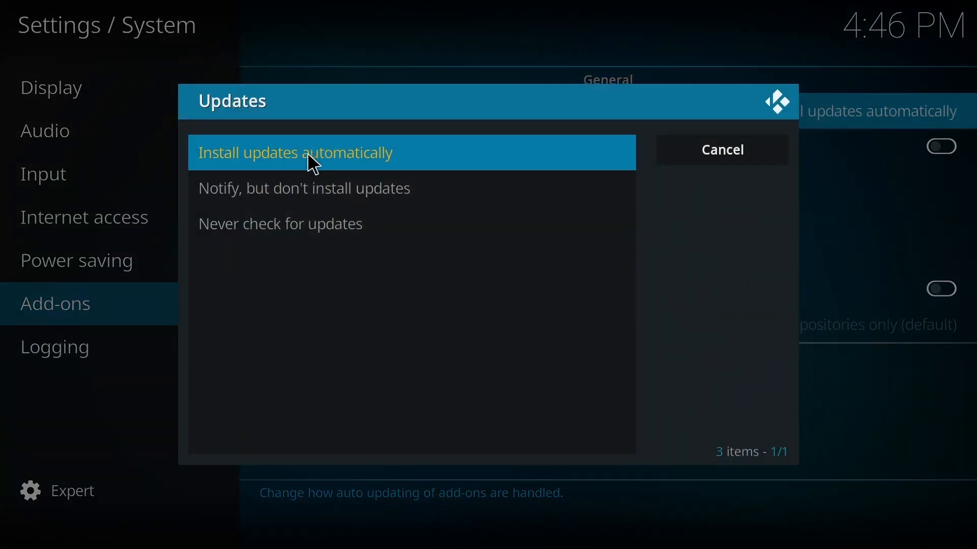
{"action": "left_click", "coordinate": [294, 151]}
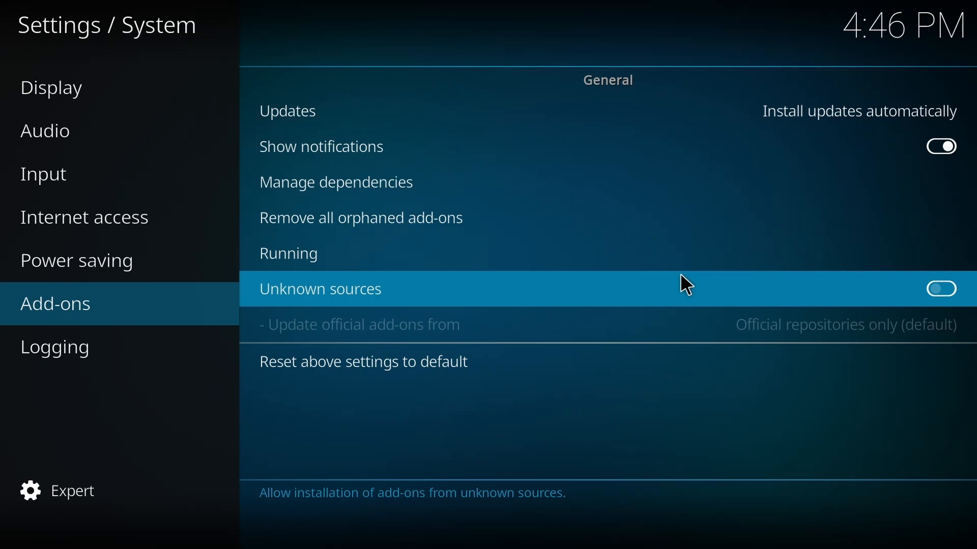
{"action": "mouse_move", "coordinate": [439, 304]}
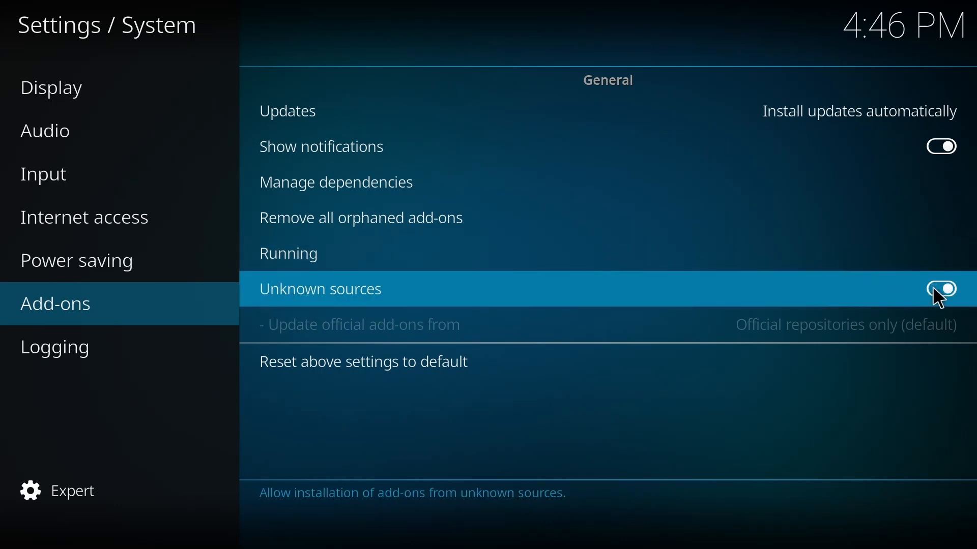
{"action": "left_click", "coordinate": [939, 288]}
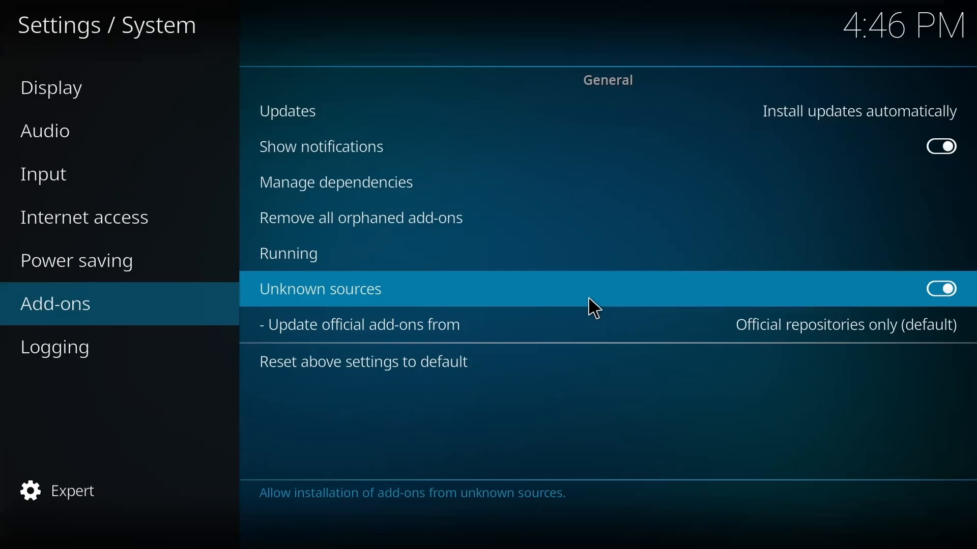
{"action": "mouse_move", "coordinate": [396, 428]}
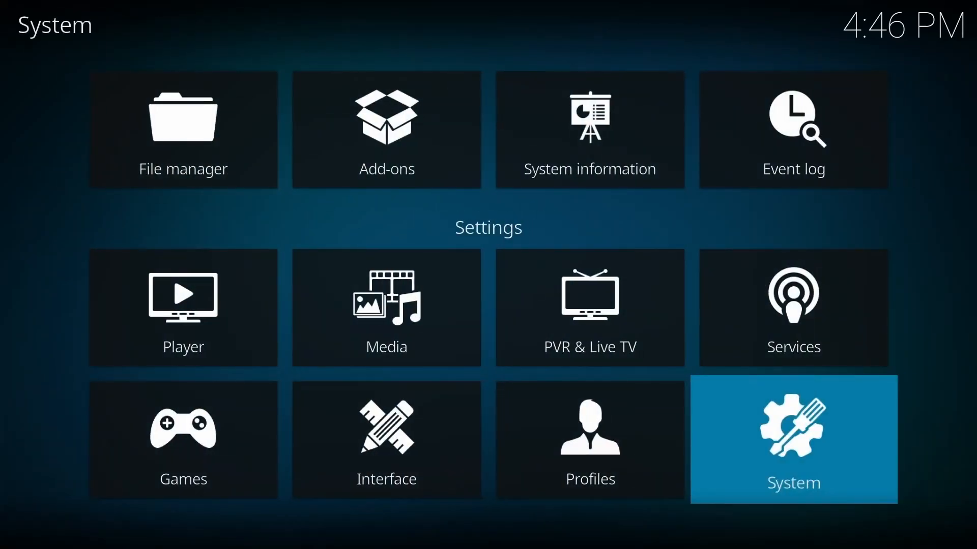
{"action": "mouse_move", "coordinate": [153, 337]}
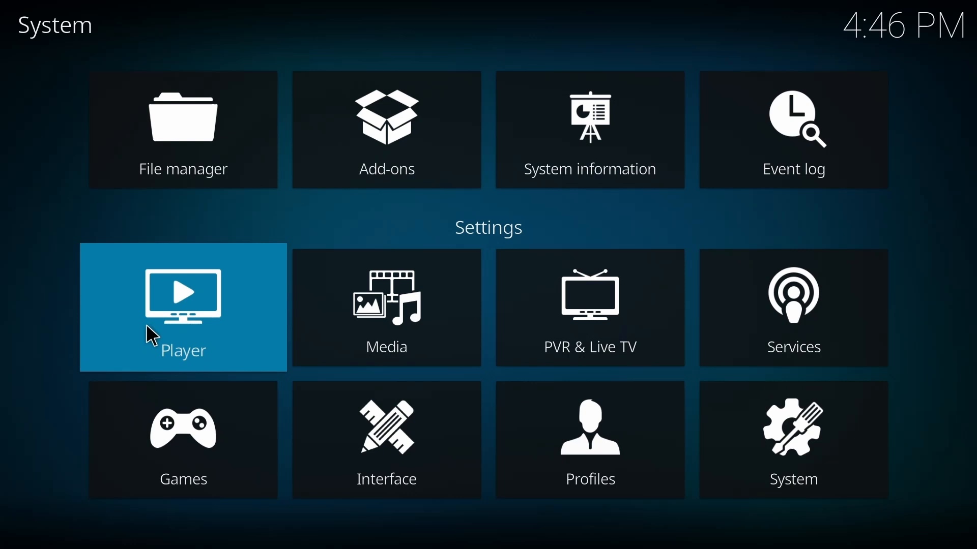
Enter Player settings and show the Subtitles category.
{"action": "left_click", "coordinate": [182, 308]}
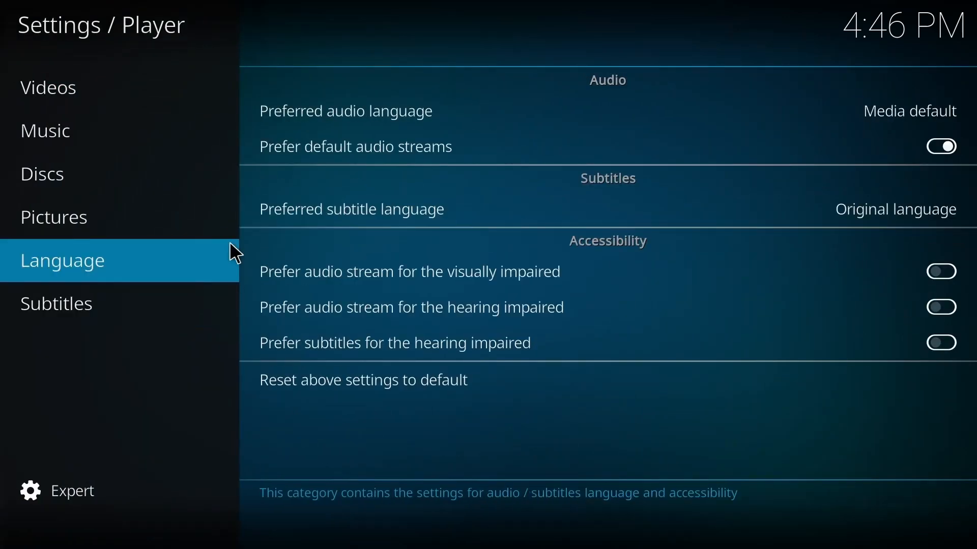
{"action": "left_click", "coordinate": [56, 303]}
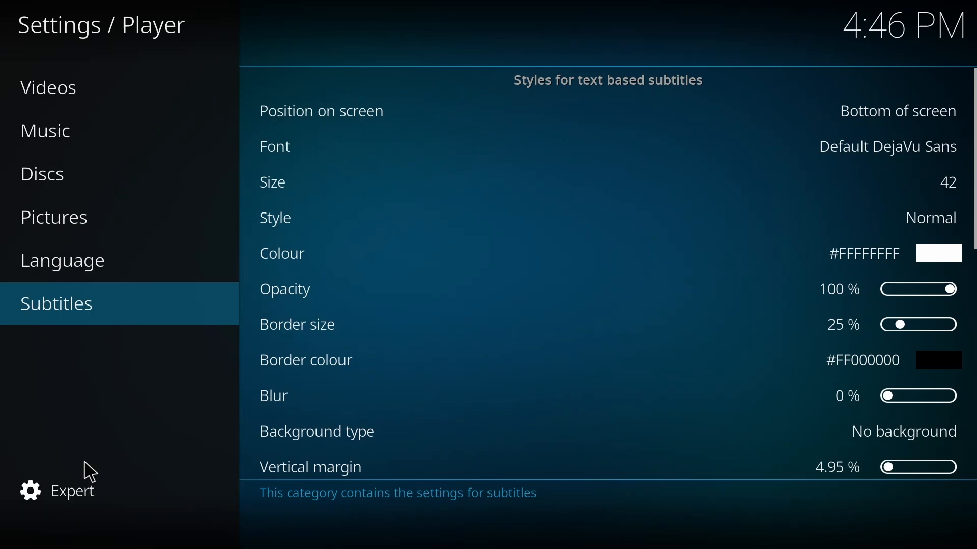
In the Player Videos category switch Sync playback to display on.
{"action": "left_click", "coordinate": [75, 87]}
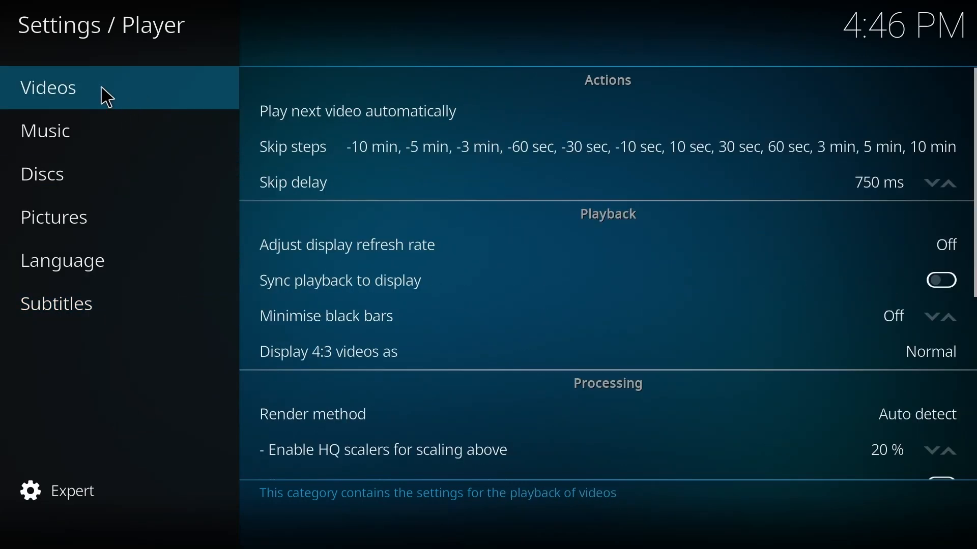
{"action": "mouse_move", "coordinate": [529, 182]}
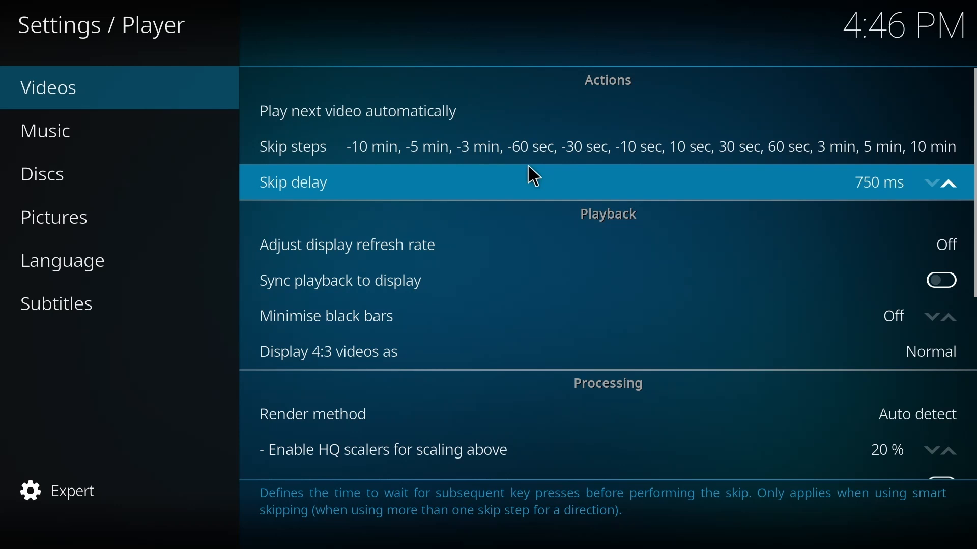
{"action": "left_click", "coordinate": [62, 260]}
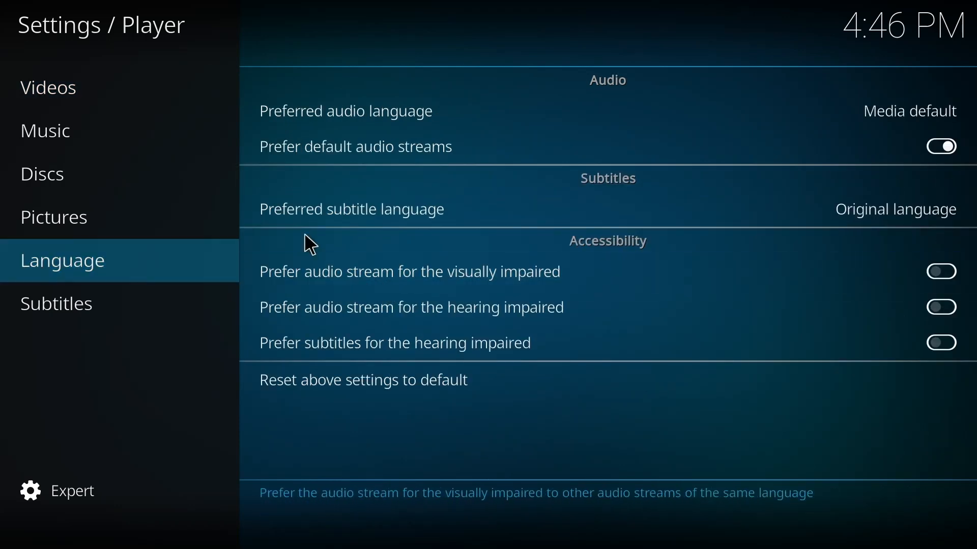
{"action": "left_click", "coordinate": [48, 88]}
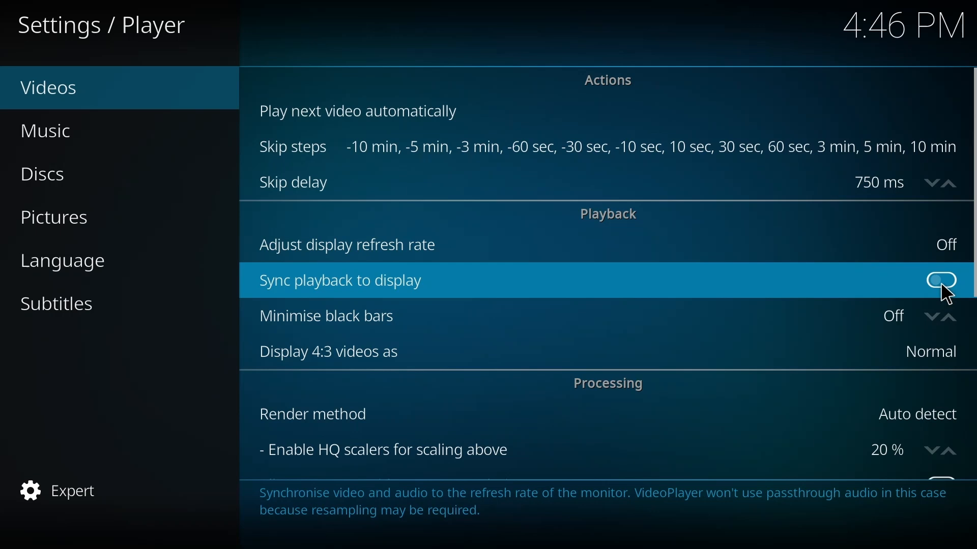
{"action": "left_click", "coordinate": [940, 281]}
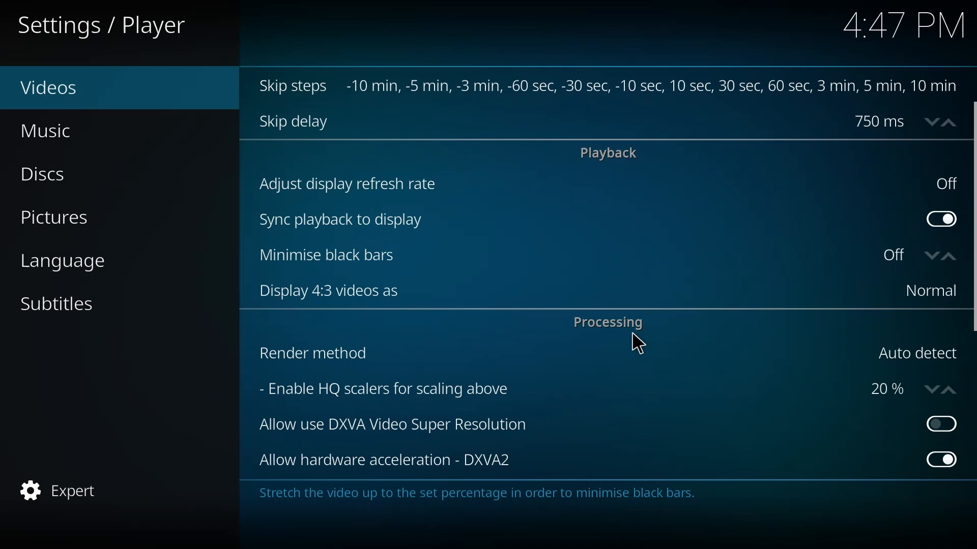
Set Enable HQ scalers for scaling above to 0 % and leave stereoscopic 3D mode at Ask me.
{"action": "scroll", "scroll_direction": "down", "scroll_amount": 3}
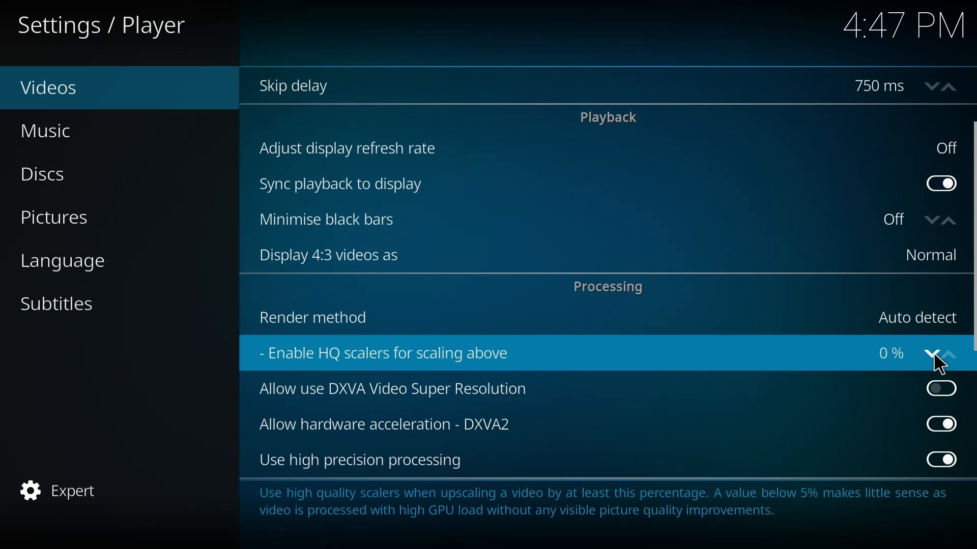
{"action": "left_click", "coordinate": [958, 353]}
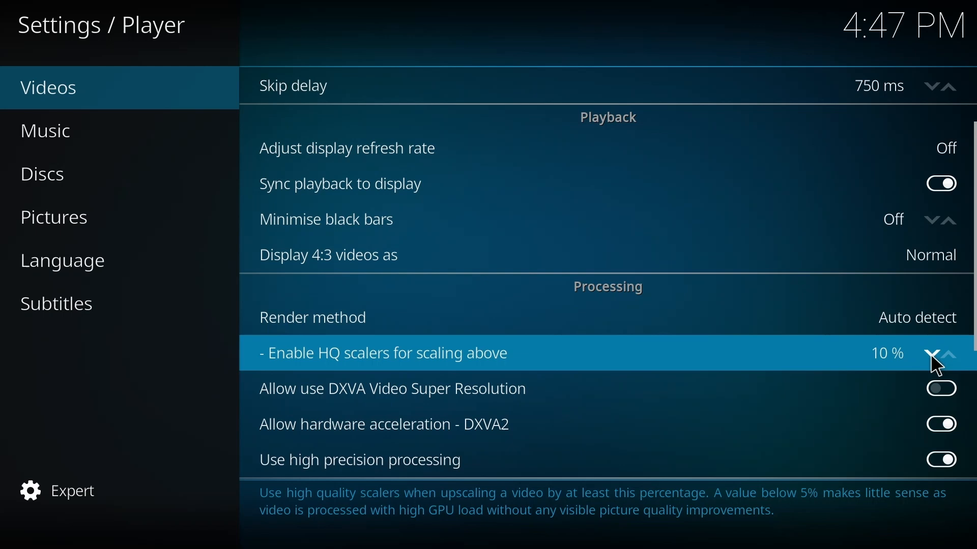
{"action": "left_click", "coordinate": [941, 353]}
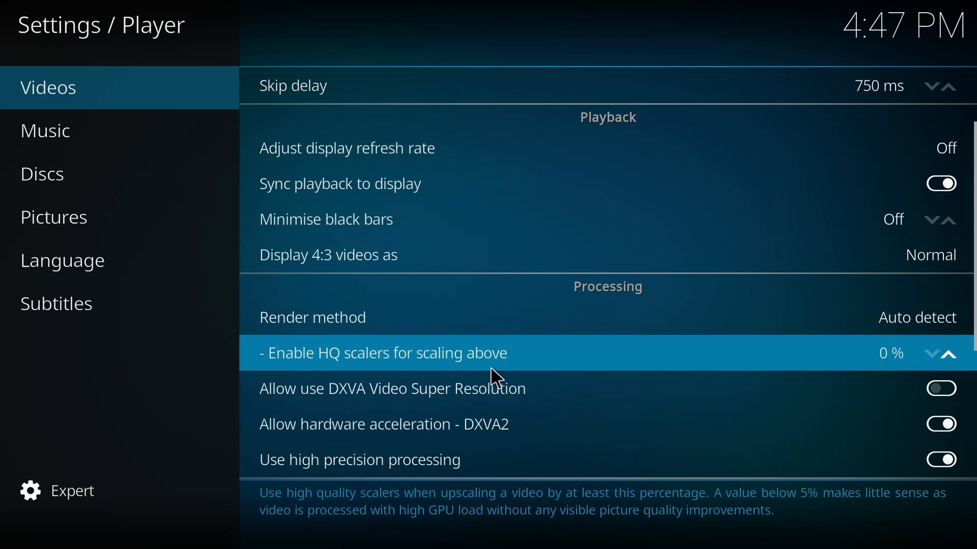
{"action": "scroll", "scroll_direction": "down", "scroll_amount": 3}
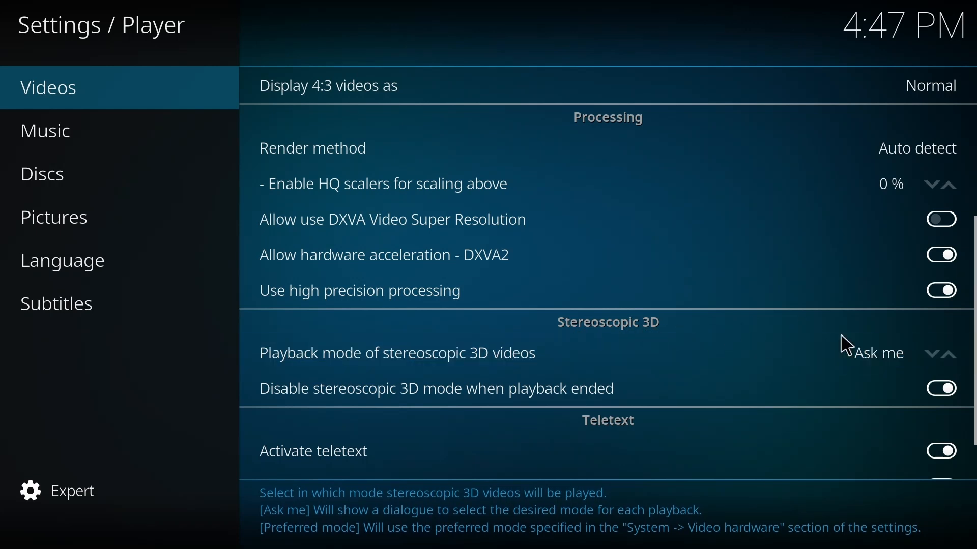
{"action": "left_click", "coordinate": [944, 355]}
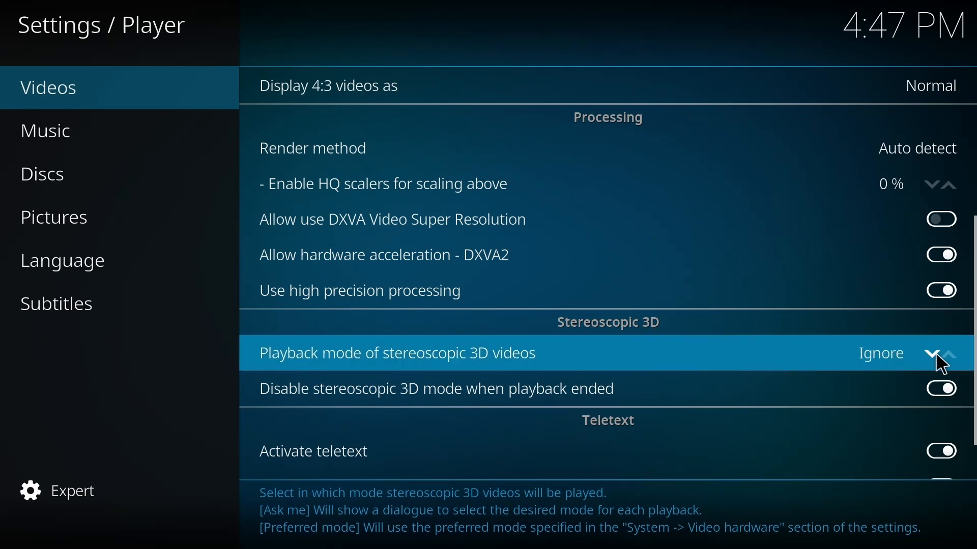
{"action": "left_click", "coordinate": [949, 353]}
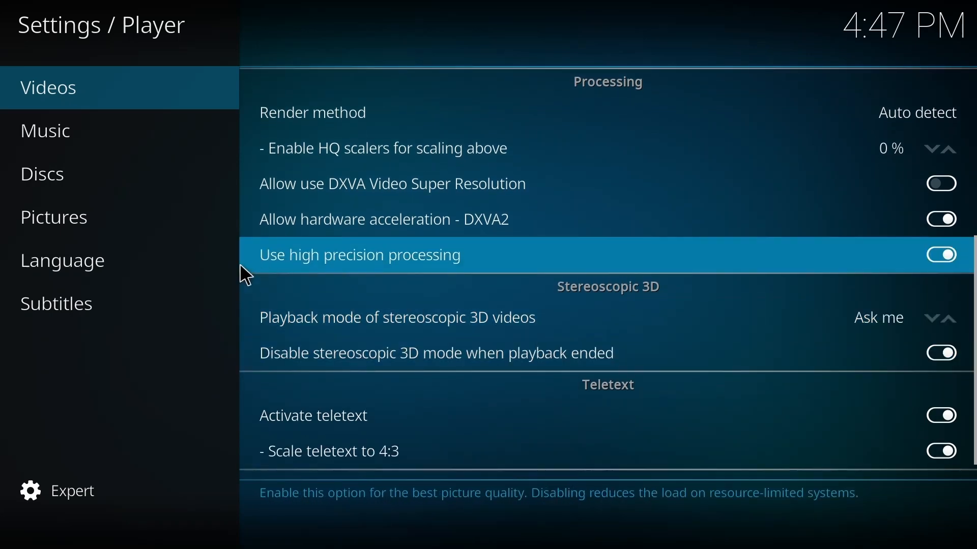
Show the Player Language category and bring up the Preferred audio language choices.
{"action": "left_click", "coordinate": [62, 259]}
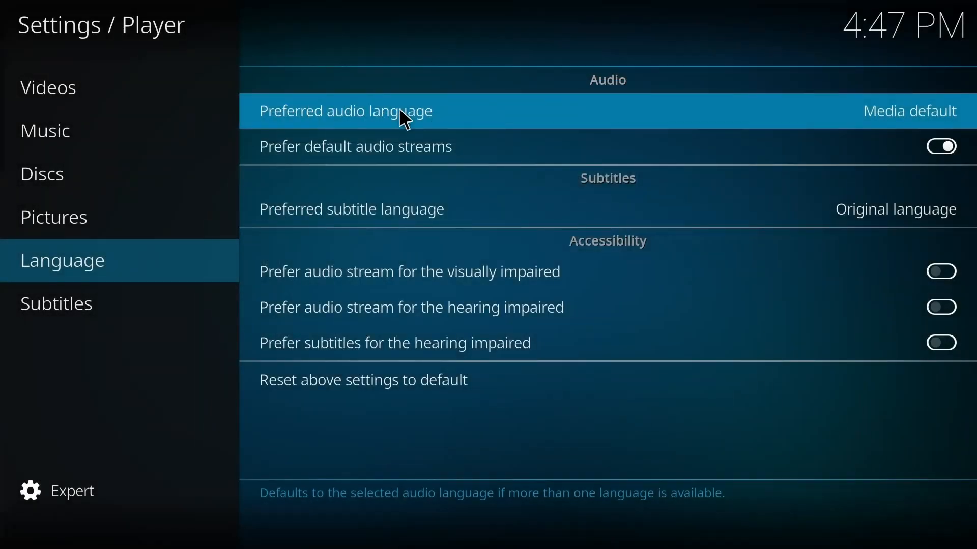
{"action": "mouse_move", "coordinate": [903, 120]}
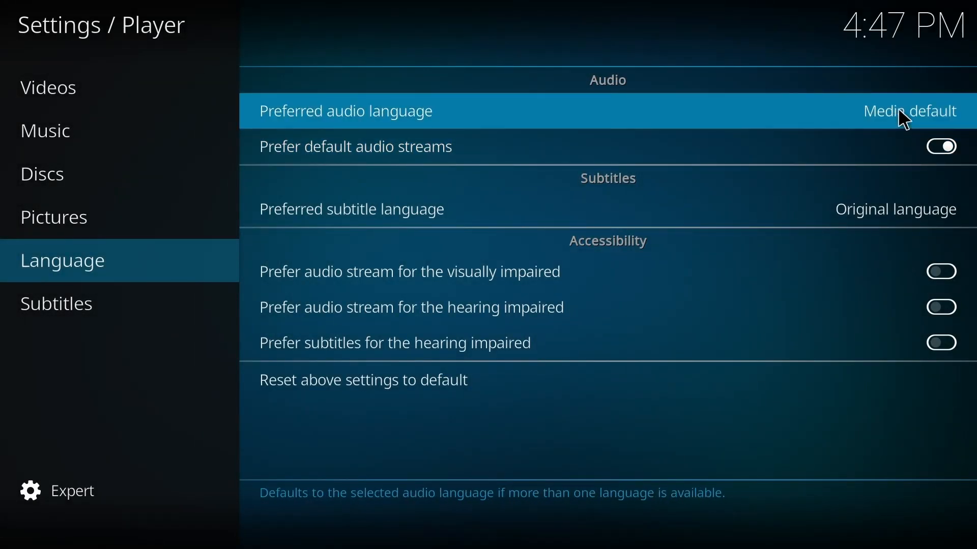
{"action": "left_click", "coordinate": [345, 111]}
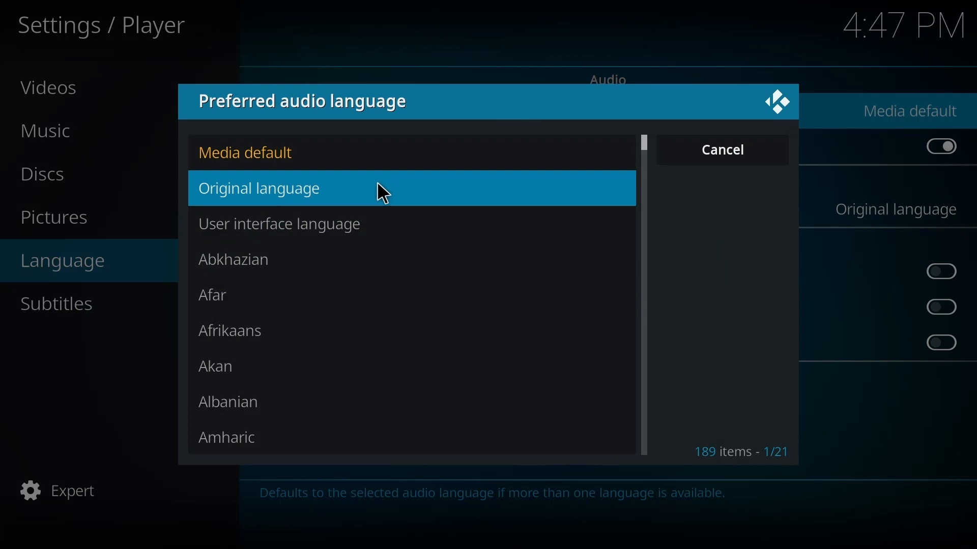